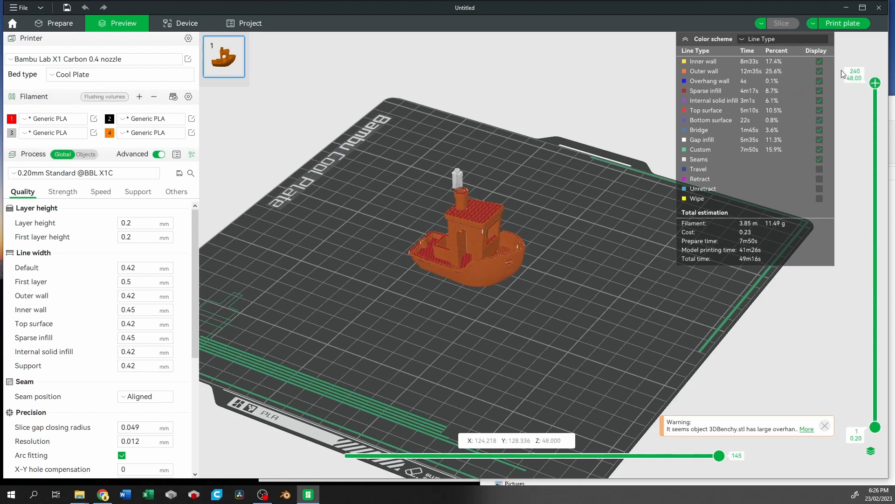
mouse_move(191, 133)
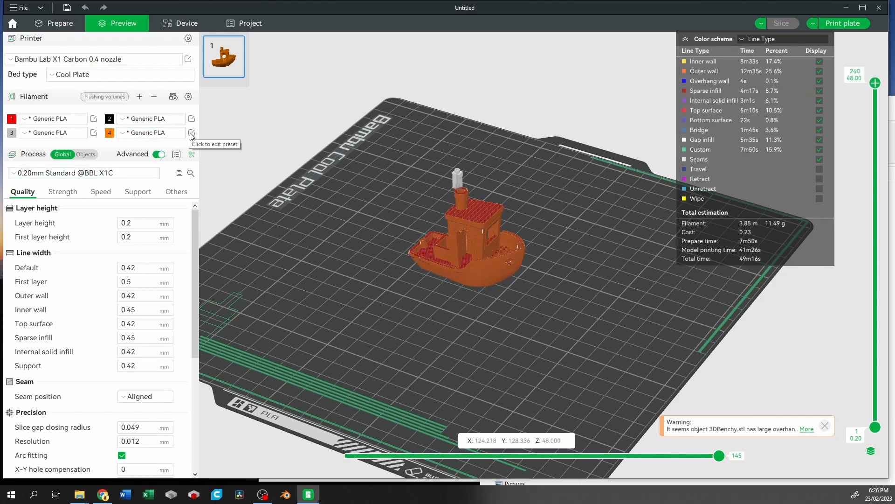
Step: Review the orange filament preset's settings, then close the filament settings window
left_click(192, 134)
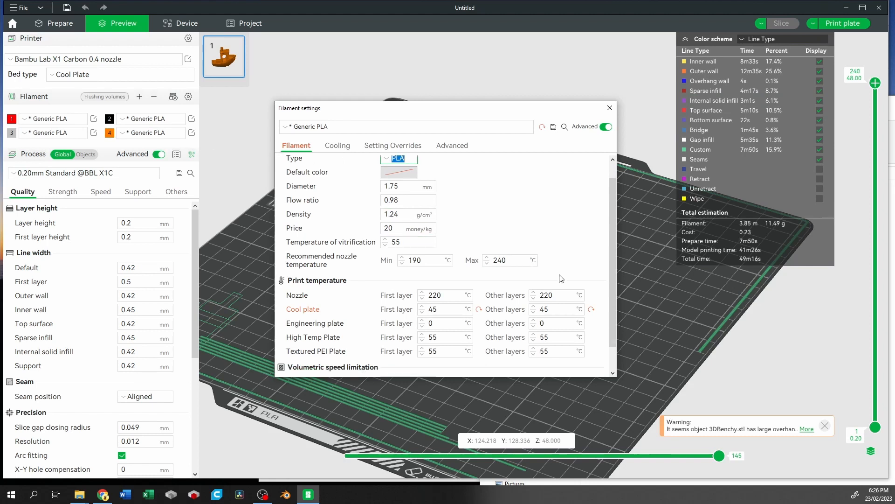
scroll("down", 3)
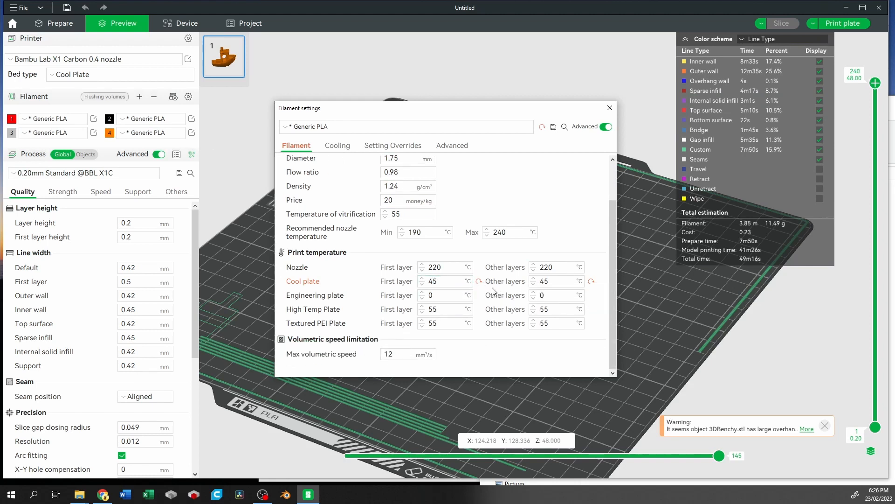
mouse_move(465, 291)
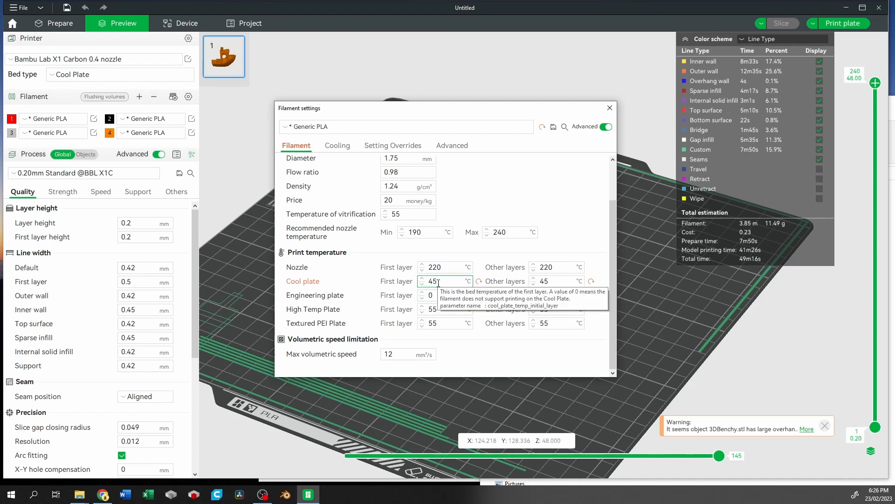
mouse_move(473, 293)
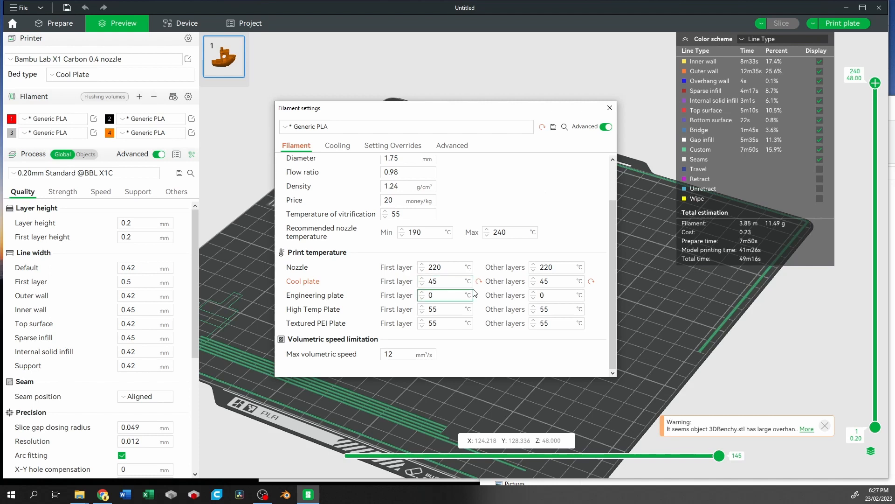
mouse_move(432, 280)
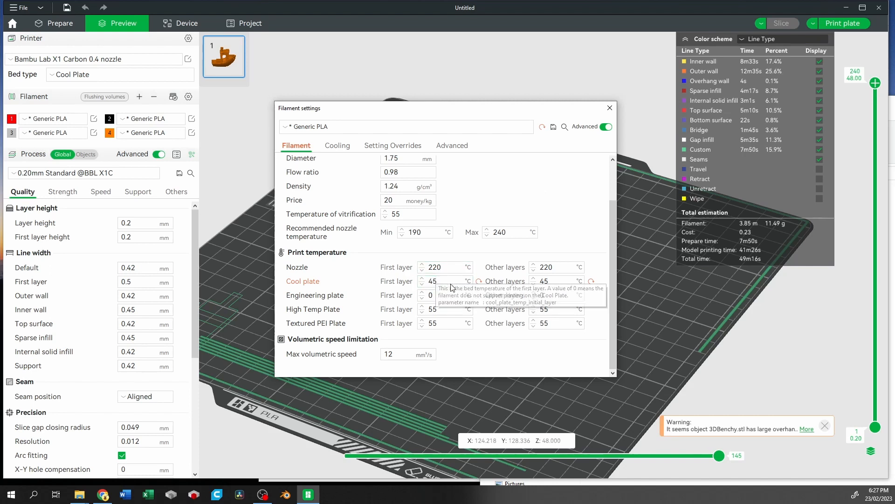
mouse_move(425, 246)
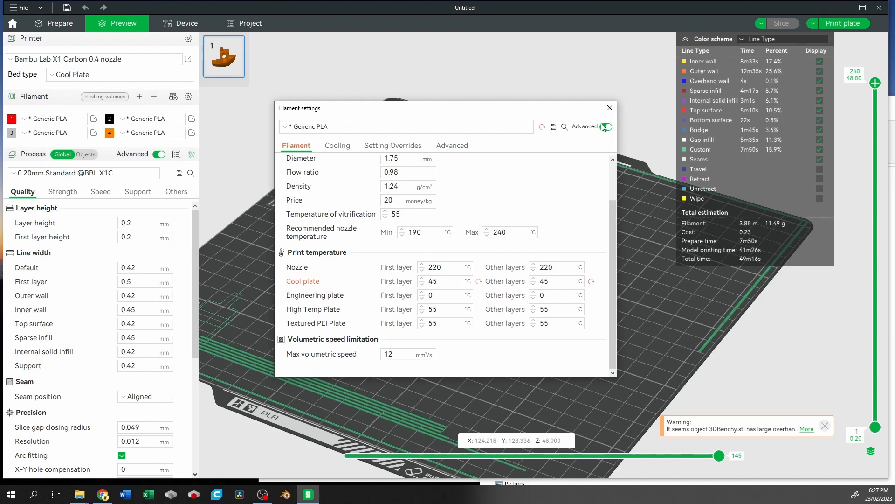
left_click(609, 107)
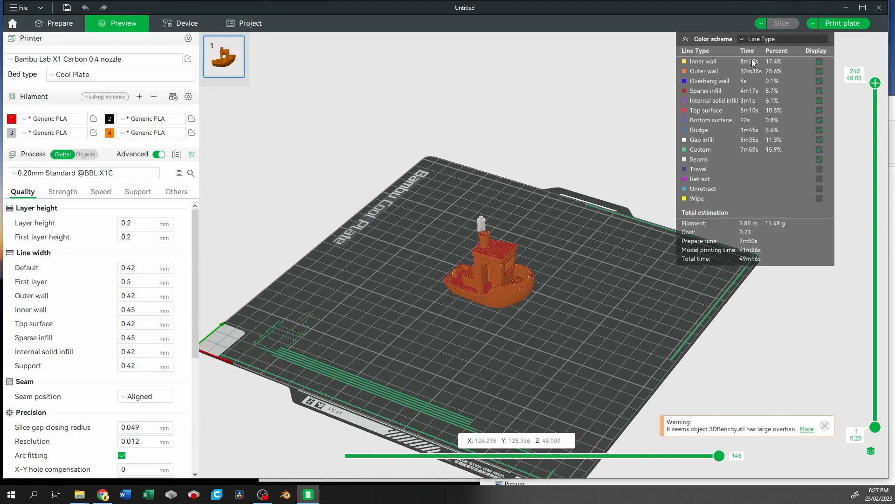
Step: Check the printer's nozzle, bed and chamber temperatures and start the live camera view
left_click(844, 24)
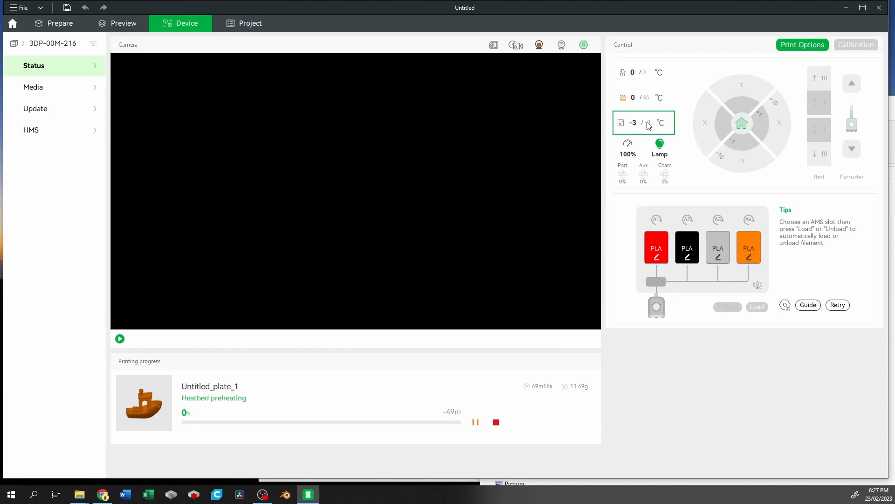
left_click(644, 97)
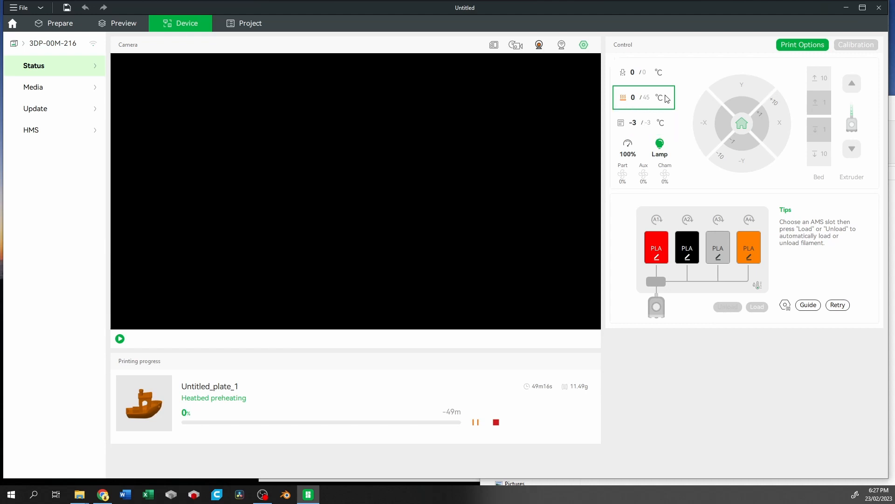
left_click(643, 122)
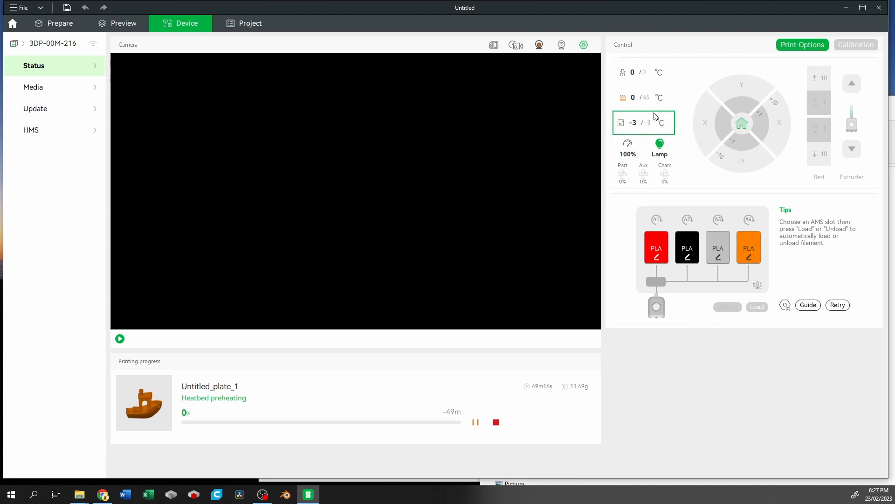
left_click(119, 338)
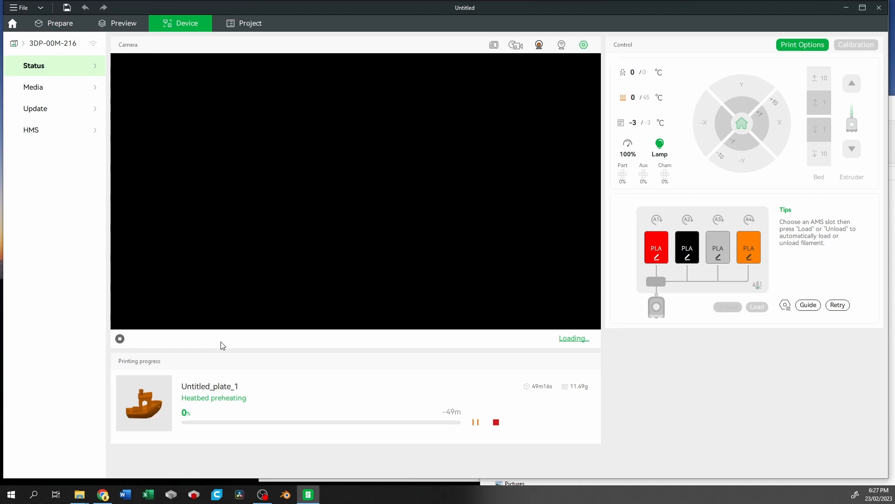
mouse_move(662, 357)
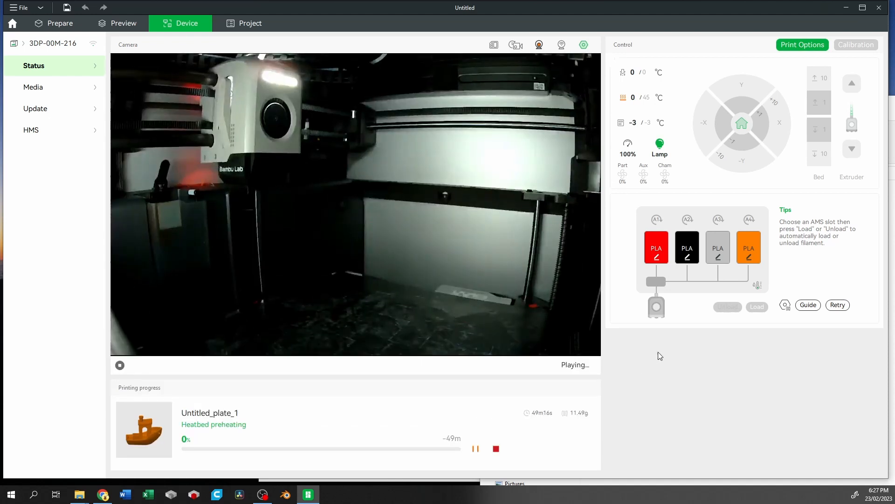
mouse_move(627, 371)
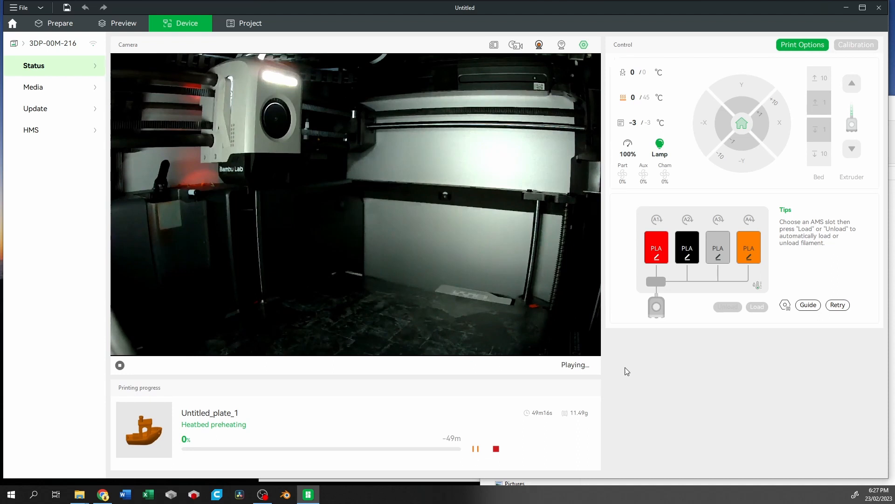
mouse_move(206, 382)
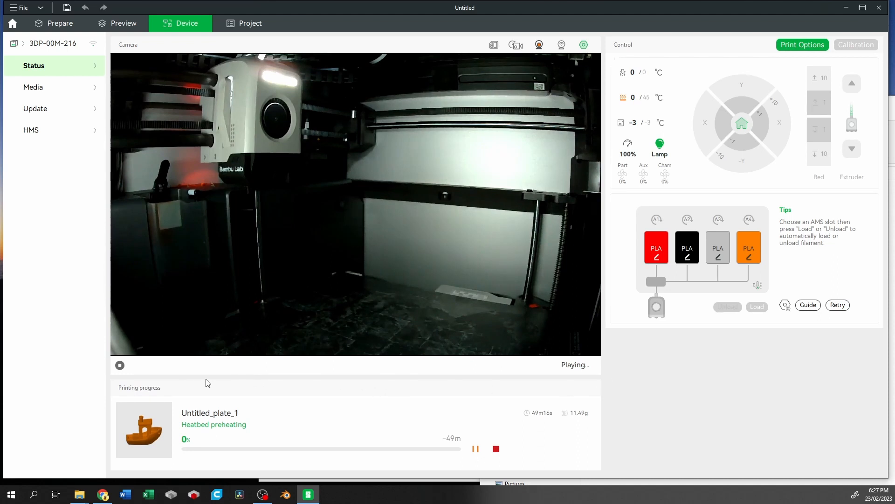